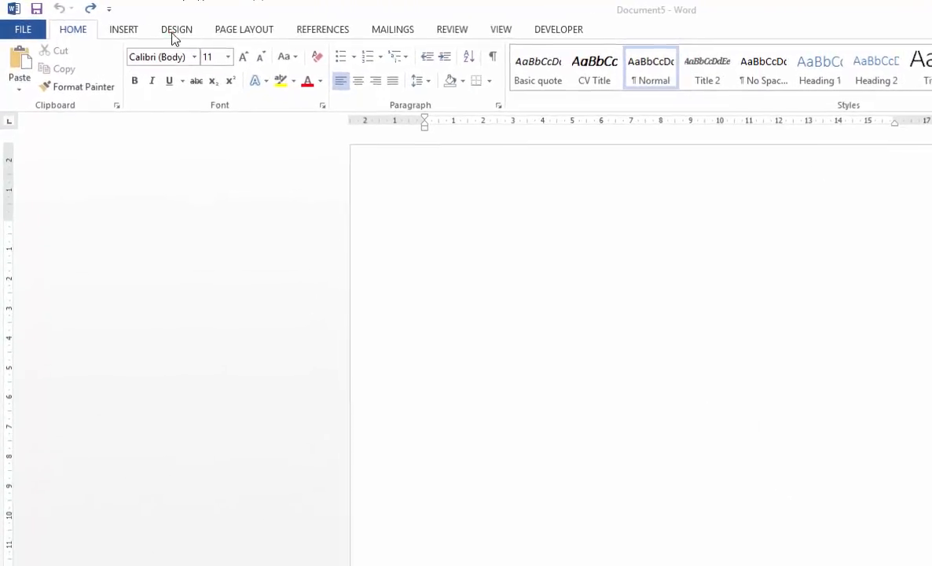
Apply the Word 2013 (B&W) style set from Design, then view the refreshed Home styles gallery.
left_click(176, 29)
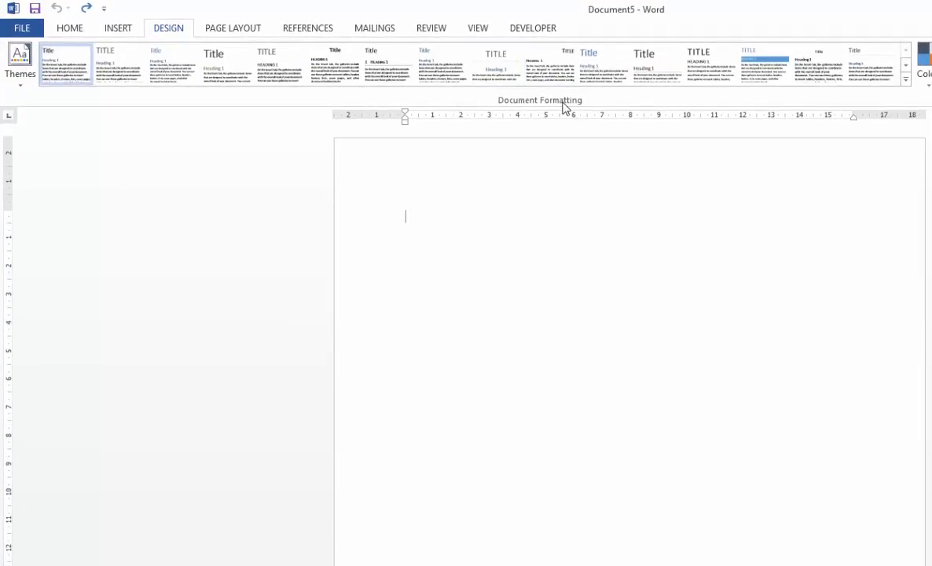
left_click(905, 82)
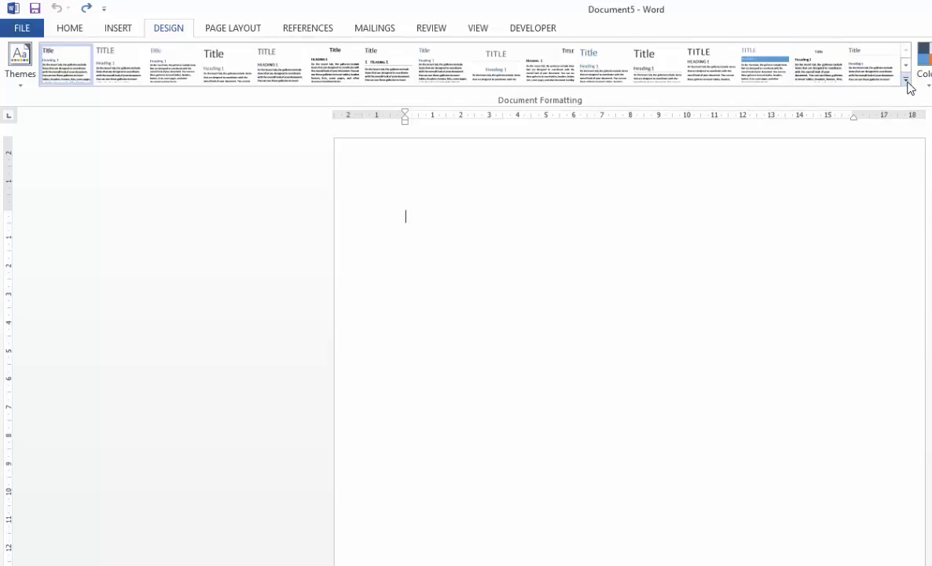
left_click(904, 82)
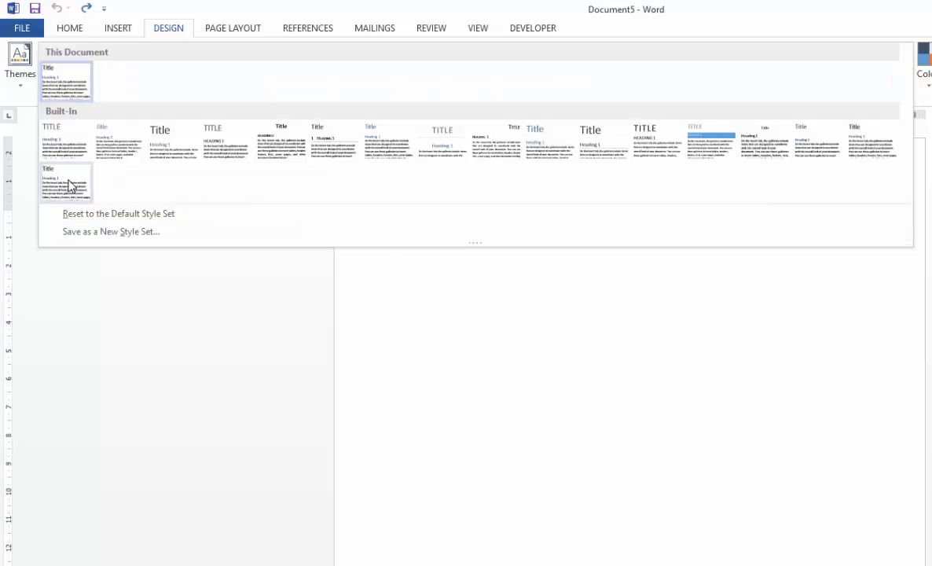
mouse_move(66, 185)
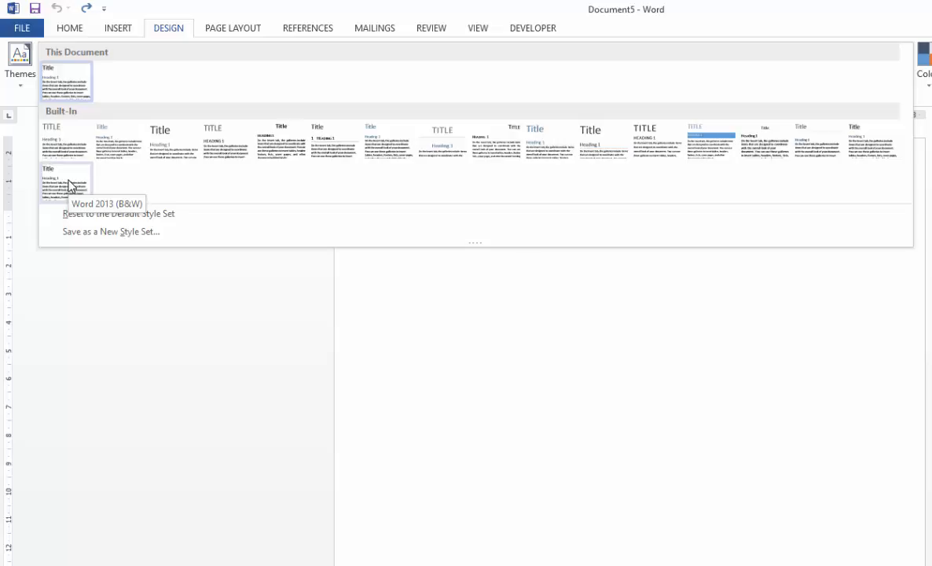
left_click(66, 186)
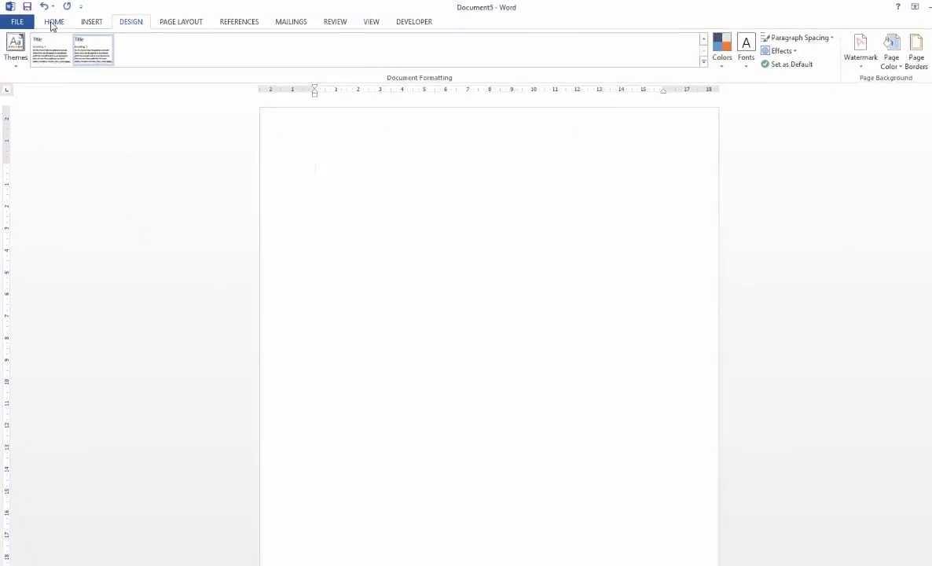
left_click(54, 22)
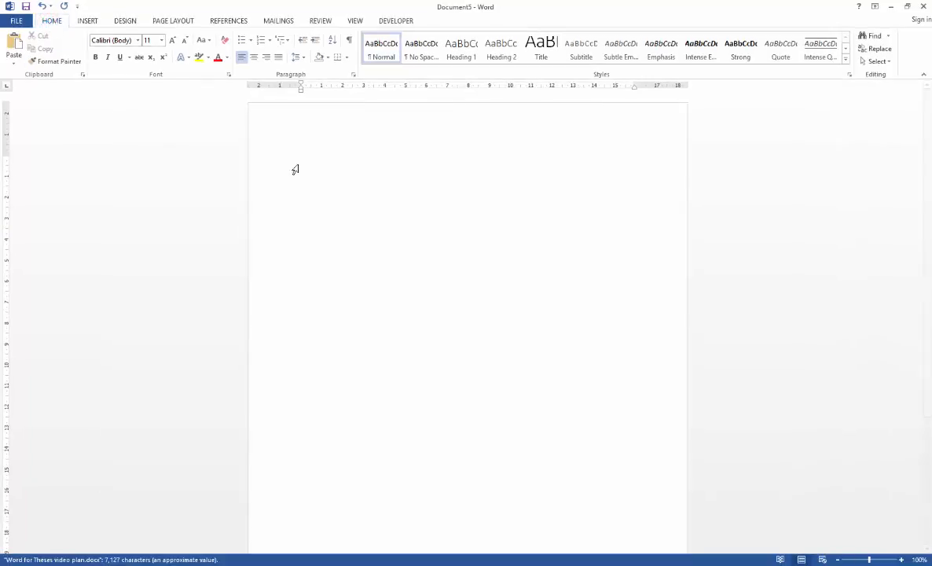